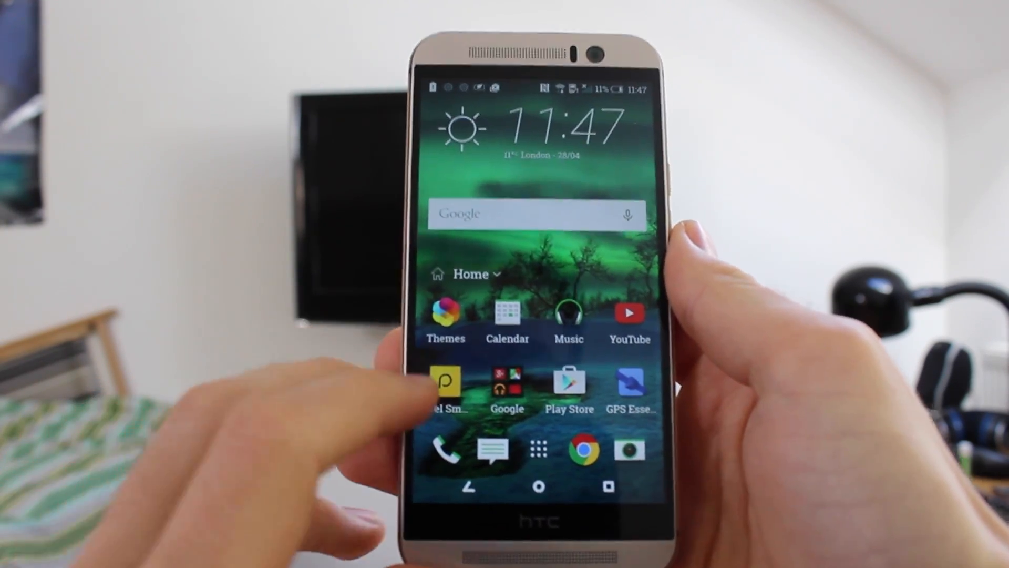
Step: Launch Peel Smart Remote from the home screen to reach UK TV provider setup
click(445, 383)
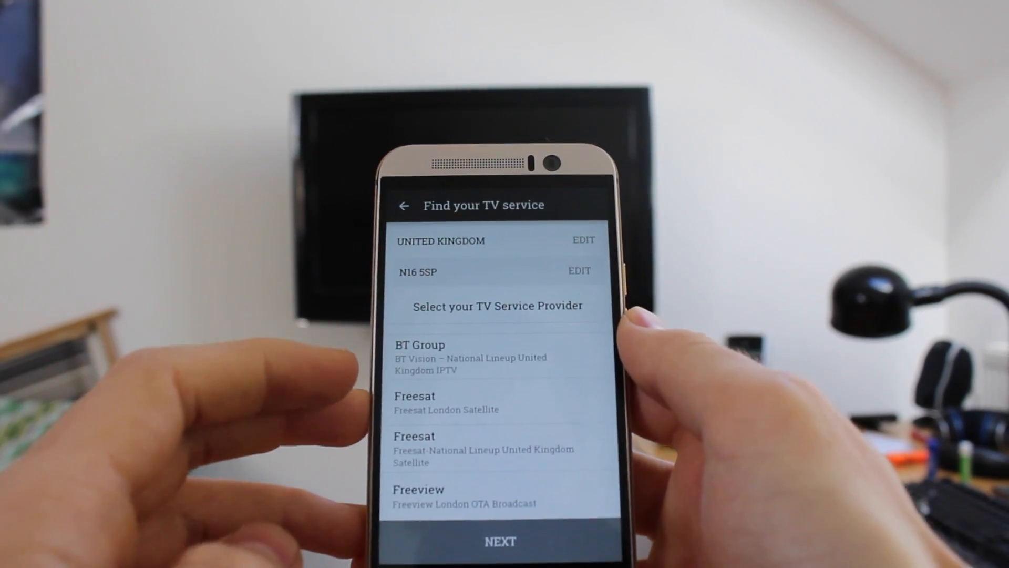
Step: Choose Freesat London Satellite as provider and set the profile to male, age 25–34
click(482, 396)
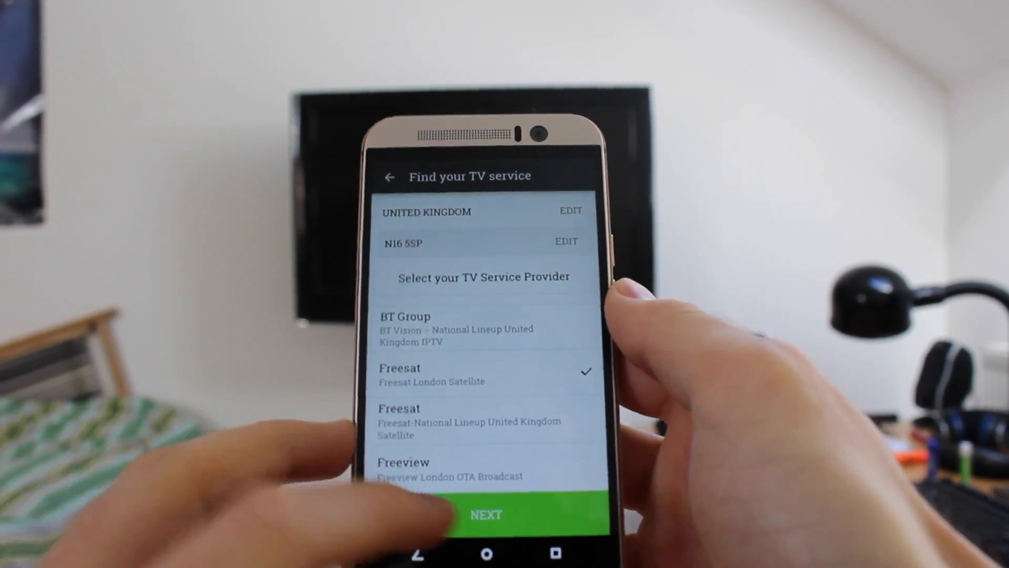
click(484, 514)
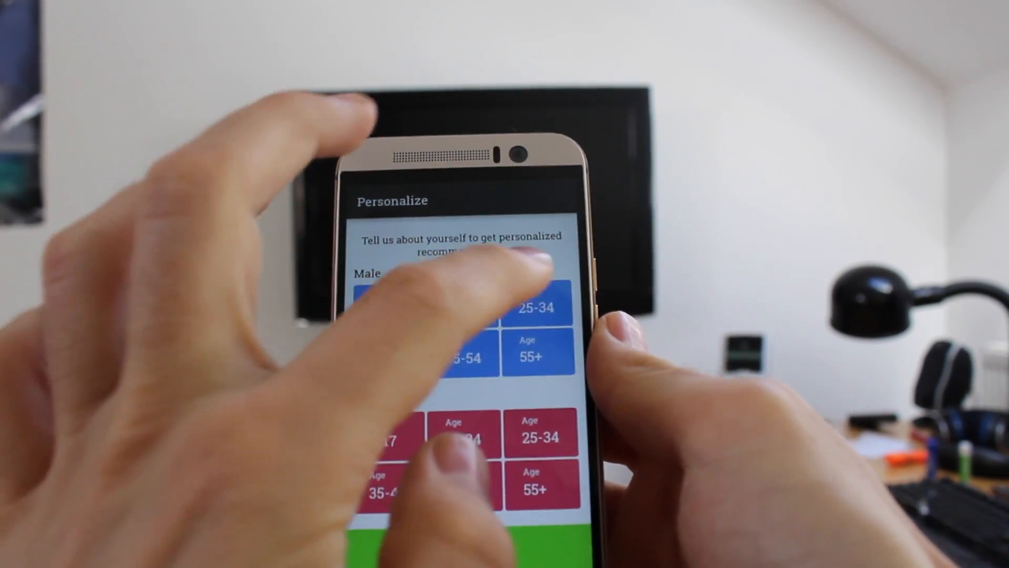
click(539, 266)
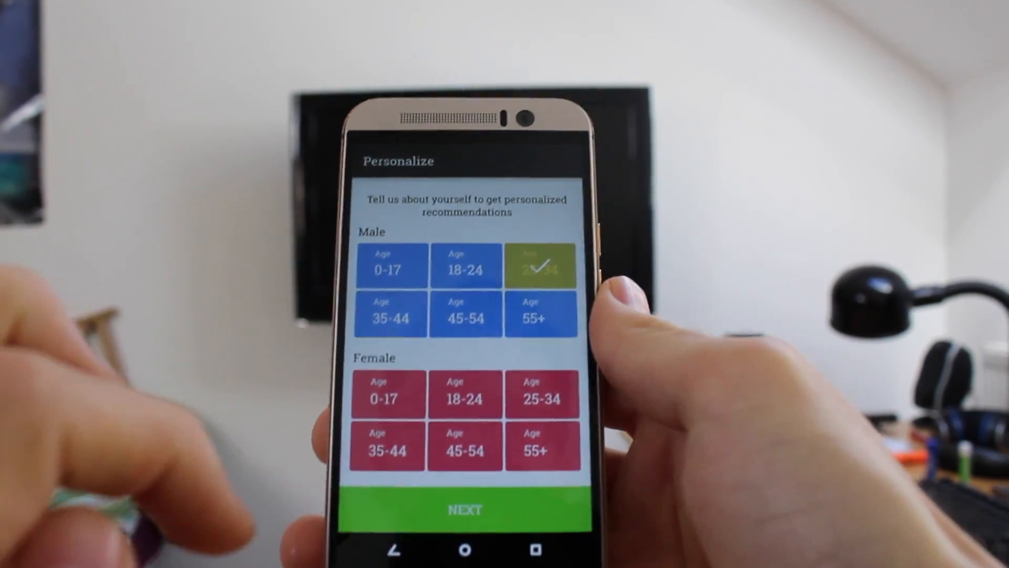
click(464, 510)
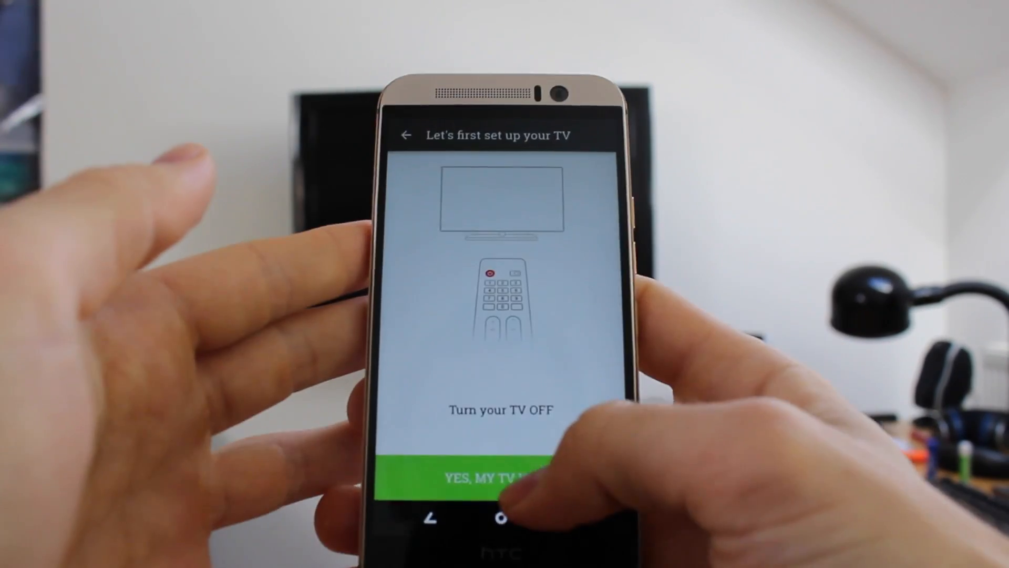
Step: Confirm the TV is switched off and pick the television's brand
click(501, 467)
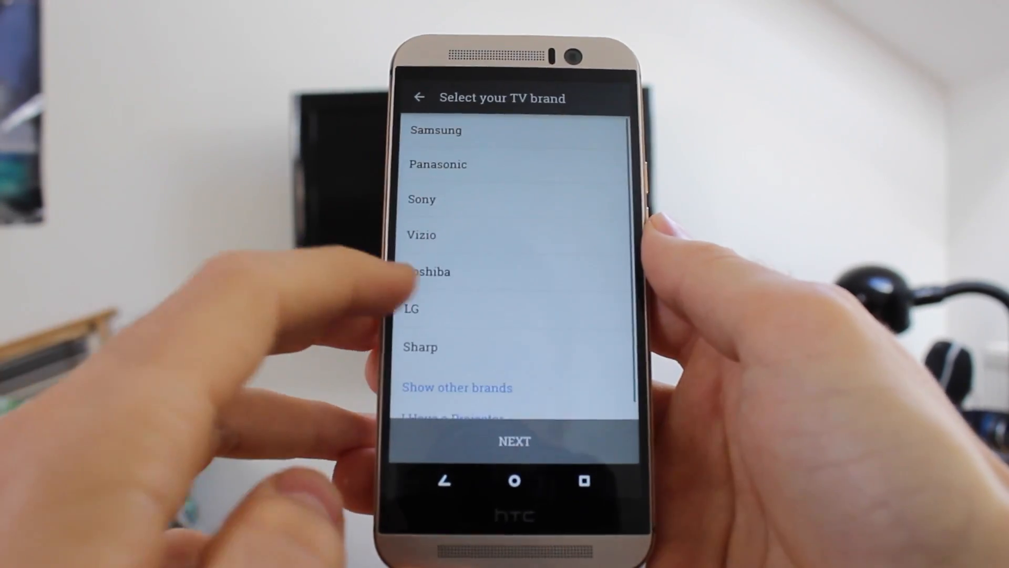
click(412, 309)
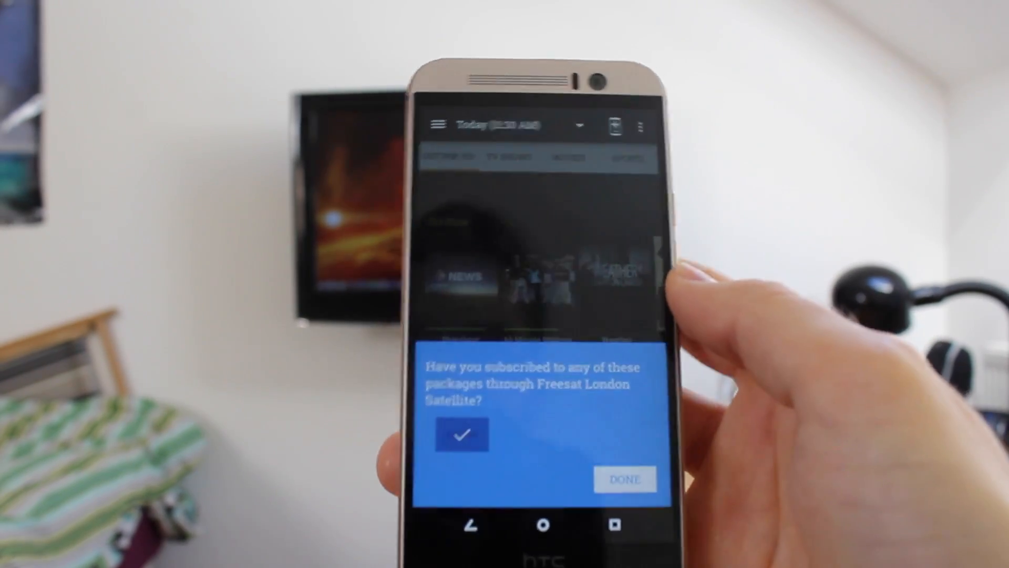
Step: Confirm the Freesat package subscriptions and accept pinning the remote to notifications
click(623, 479)
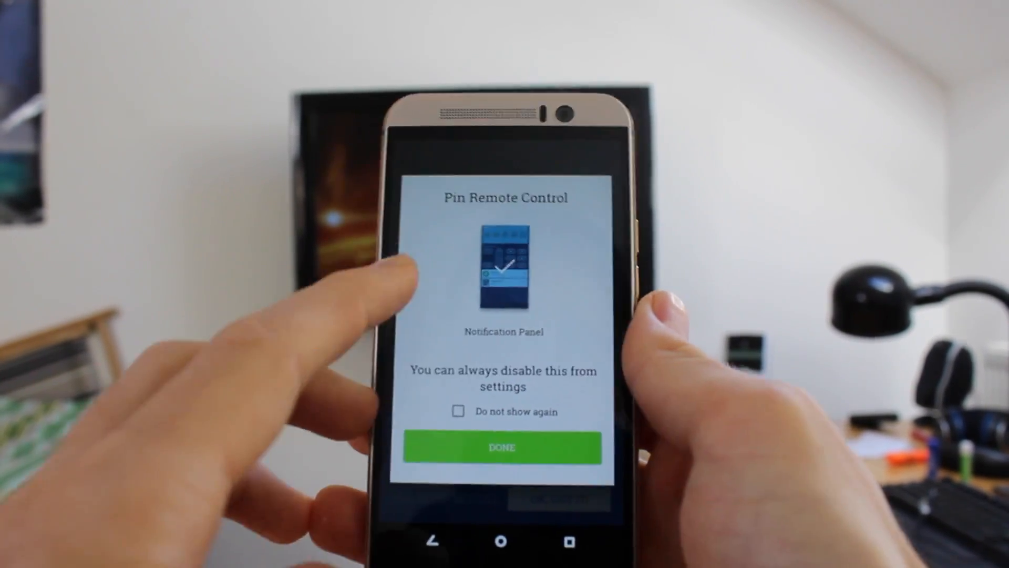
click(501, 447)
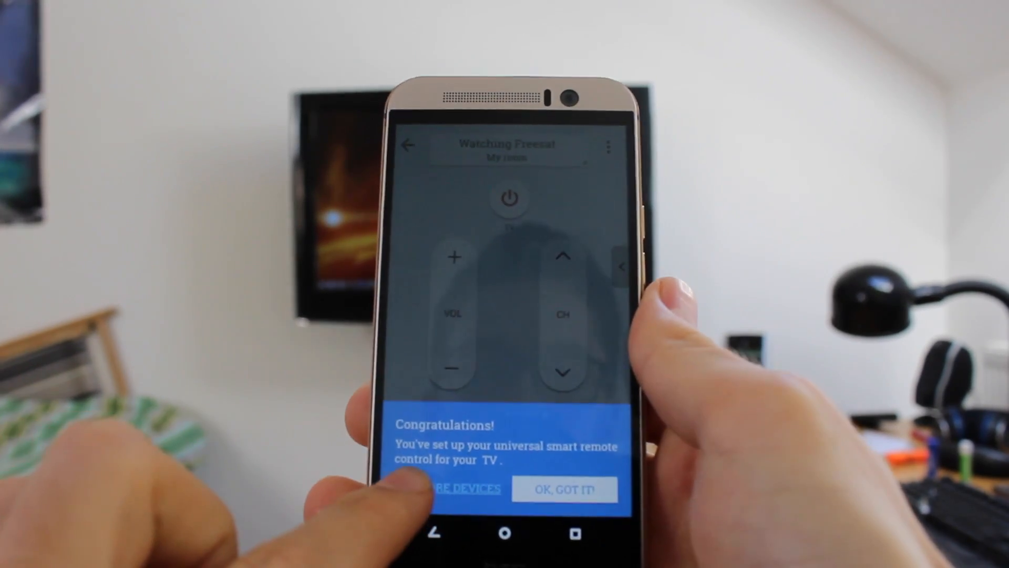
Step: Add an AV receiver device, choosing Logitech from the brand list
click(462, 488)
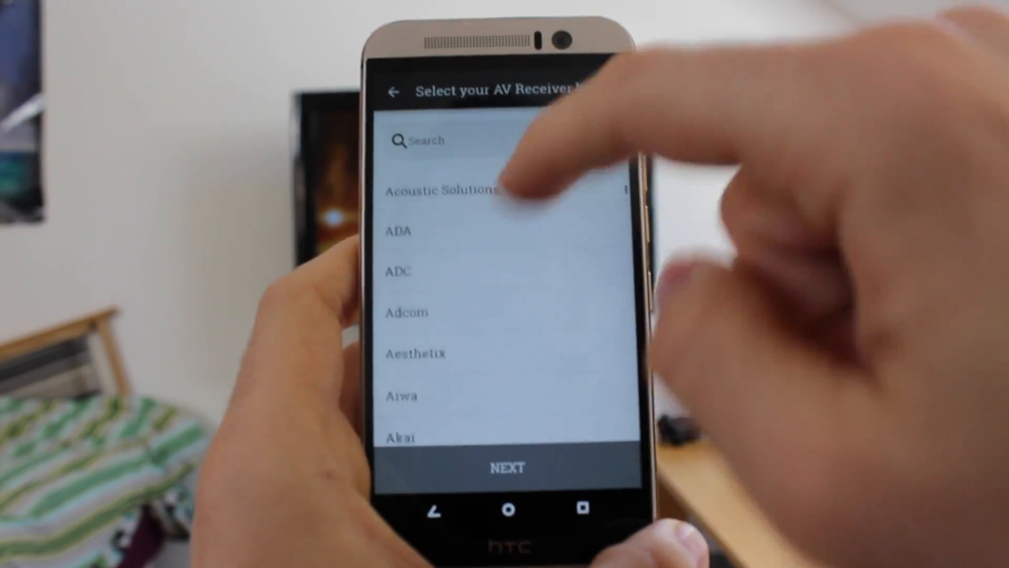
scroll(down, 3)
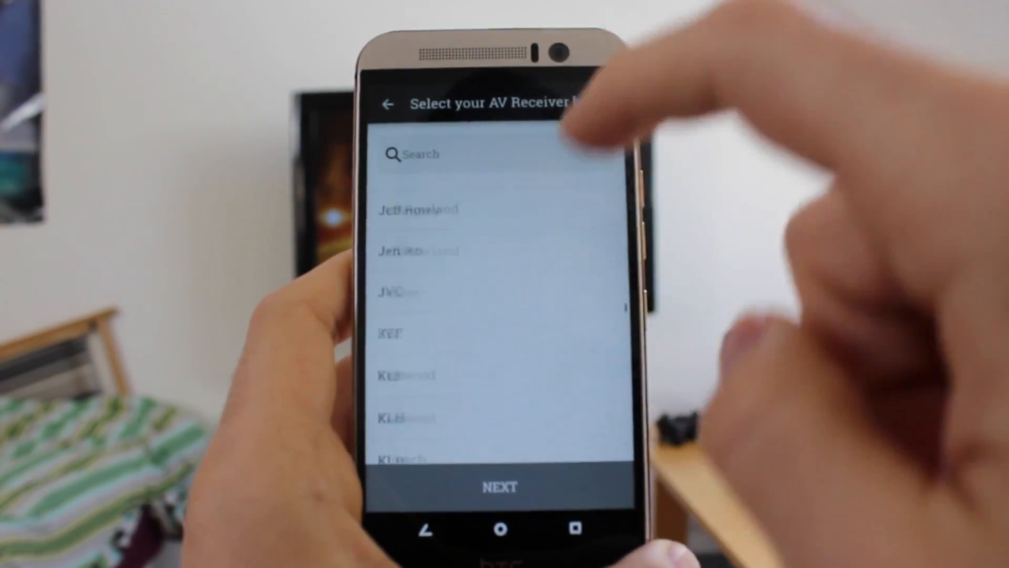
scroll(down, 3)
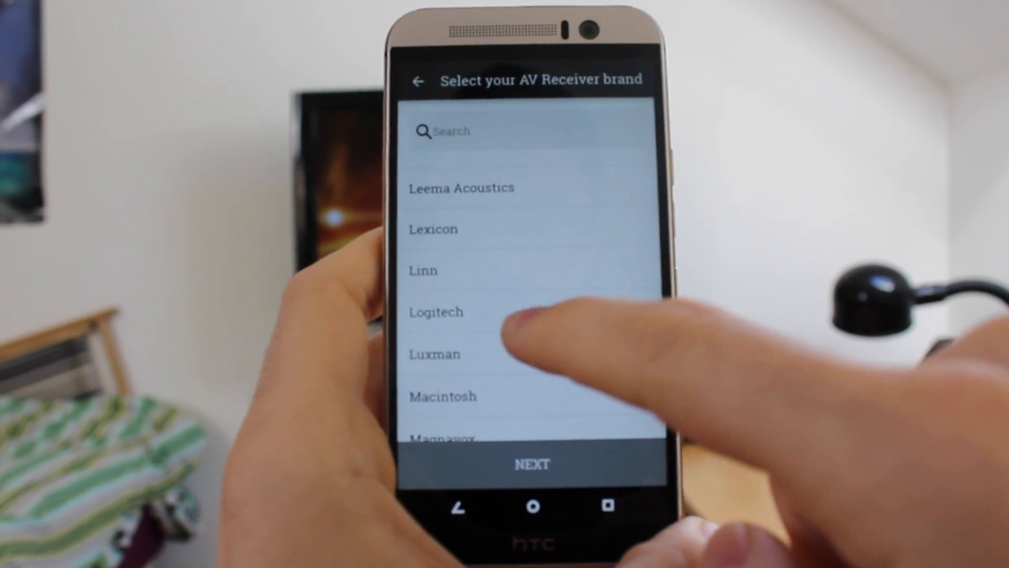
click(436, 311)
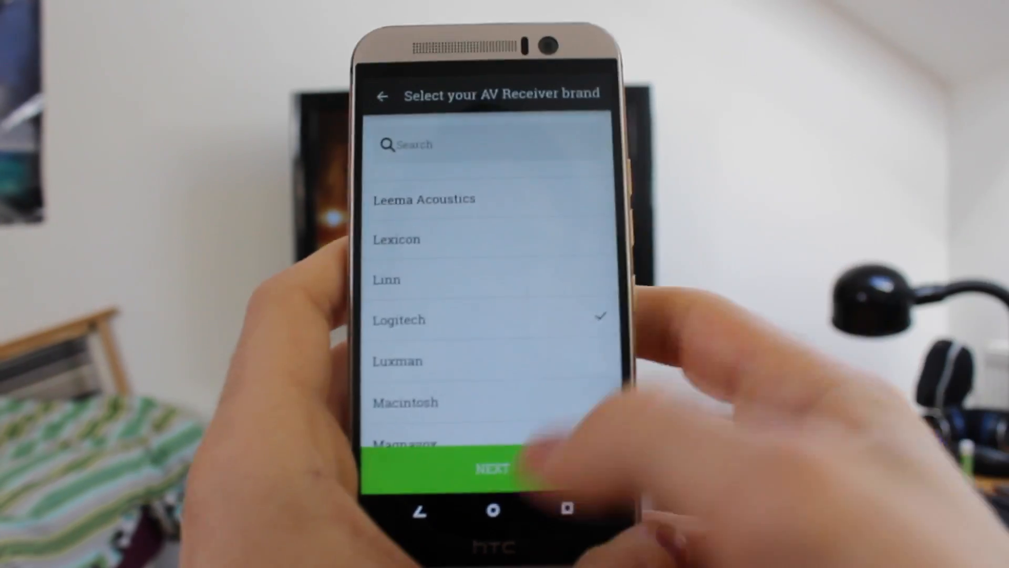
click(492, 467)
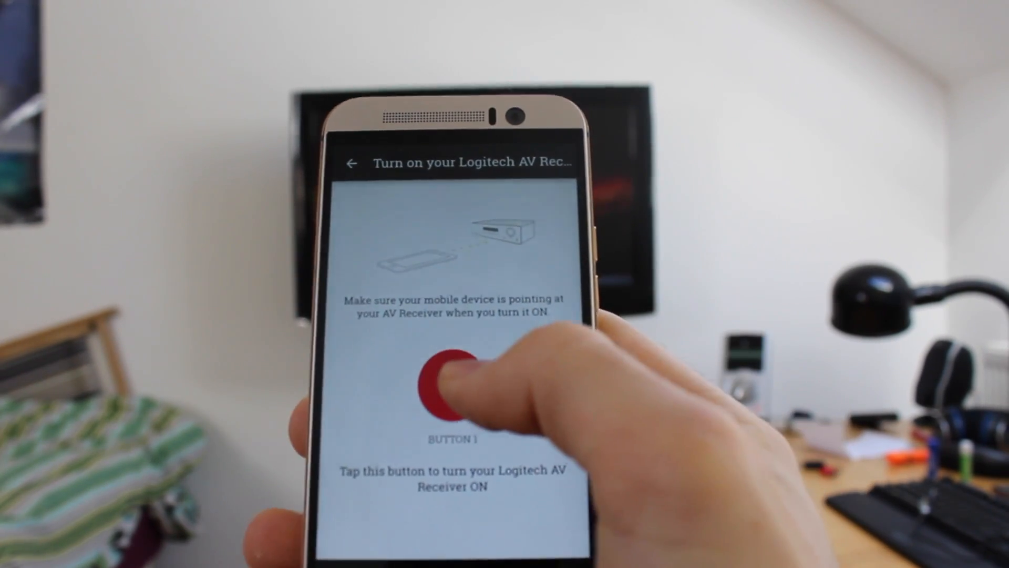
Step: Pass the Logitech receiver's power-on test, then send a command to the TV
click(453, 387)
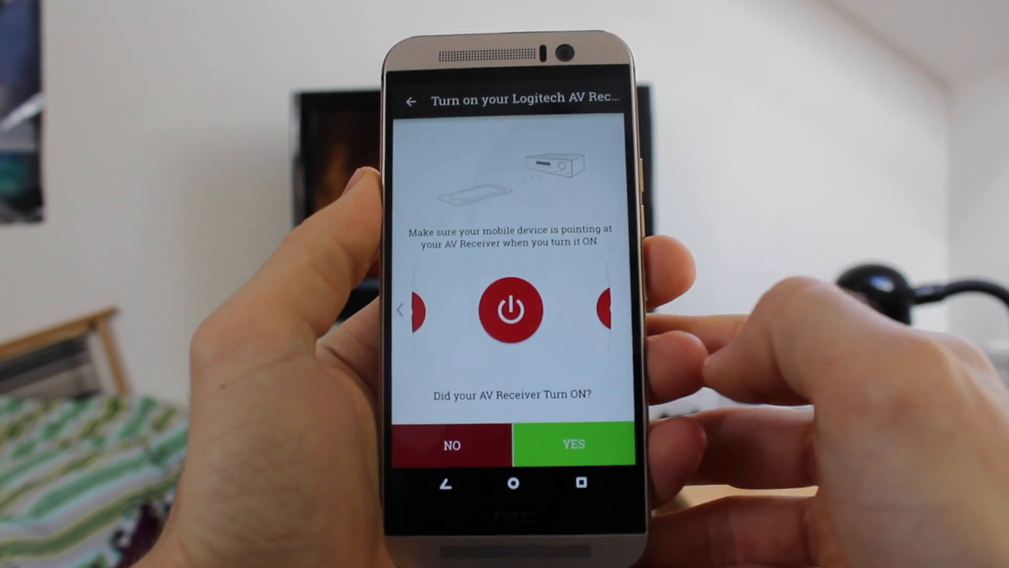
click(571, 445)
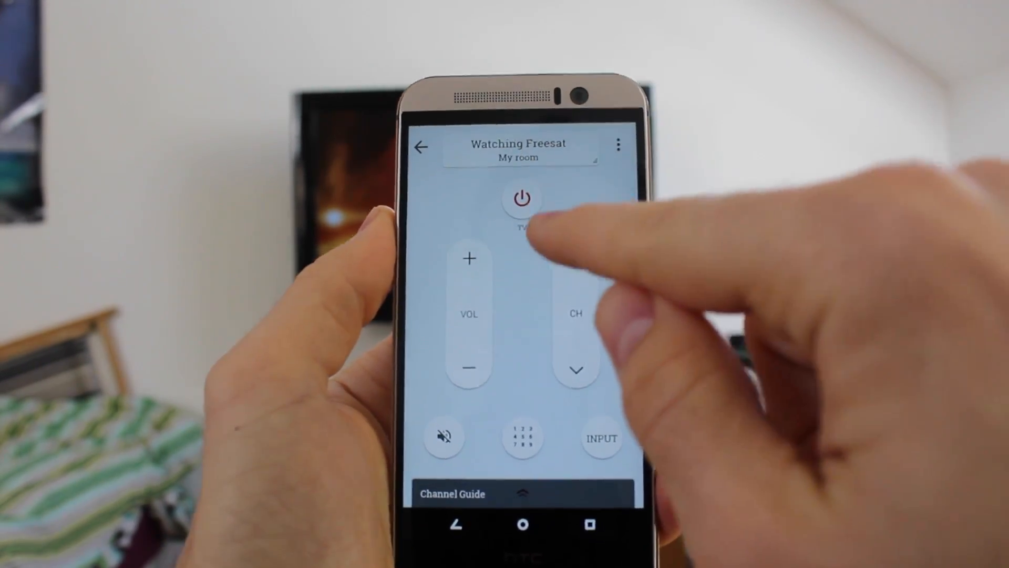
click(520, 198)
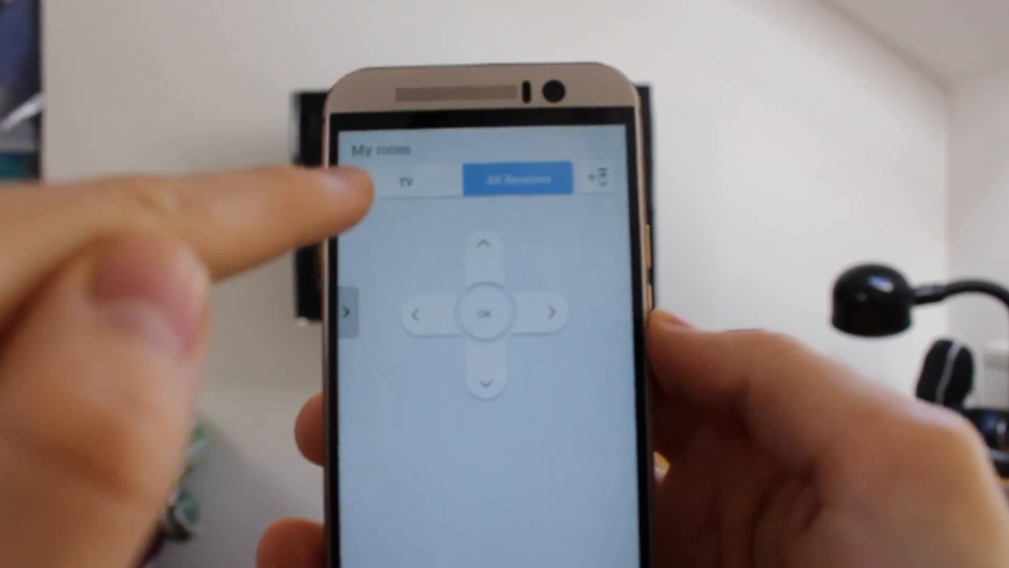
Step: Switch to the TV's remote controls in My room
click(407, 179)
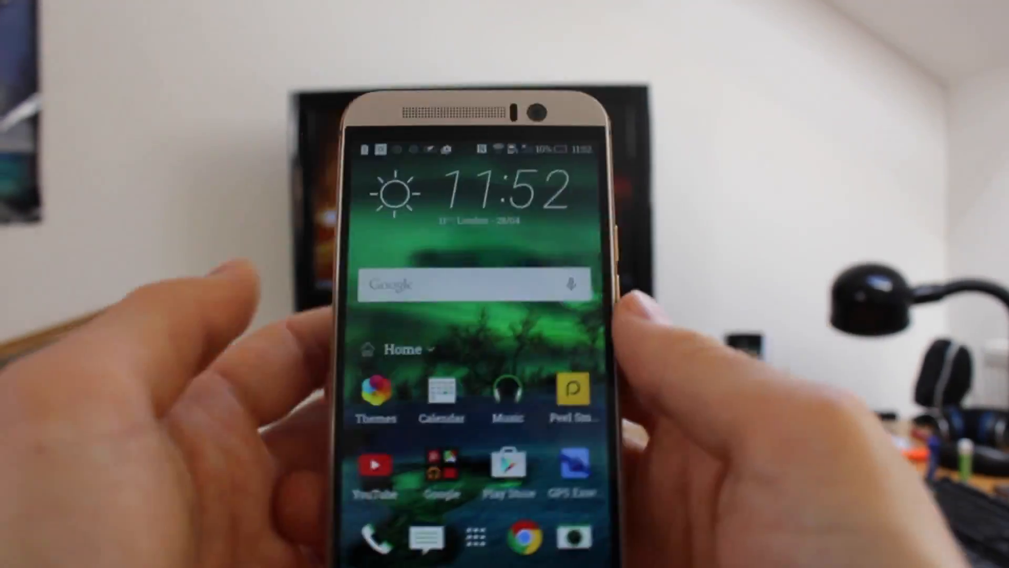
scroll(left, 3)
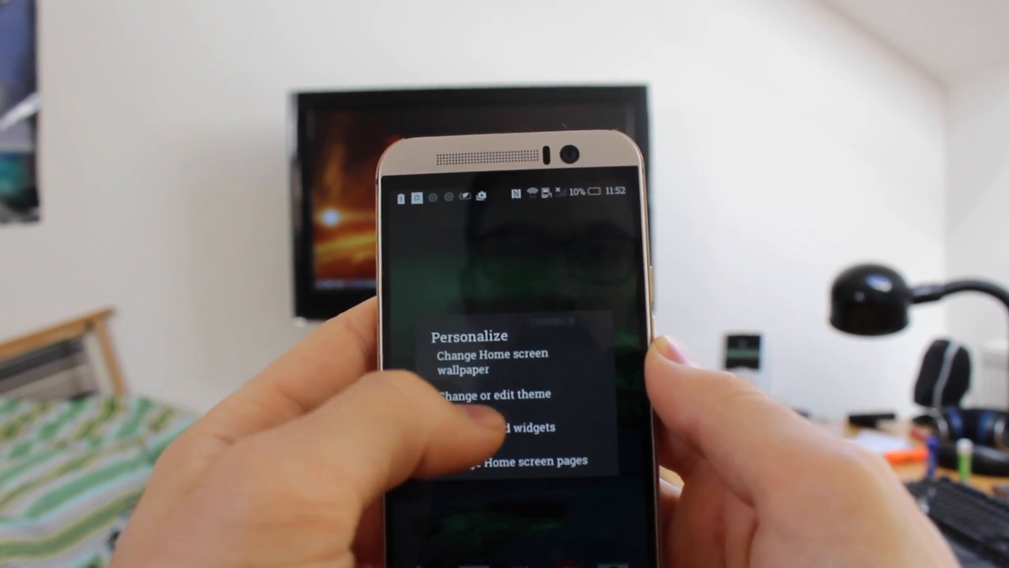
click(515, 427)
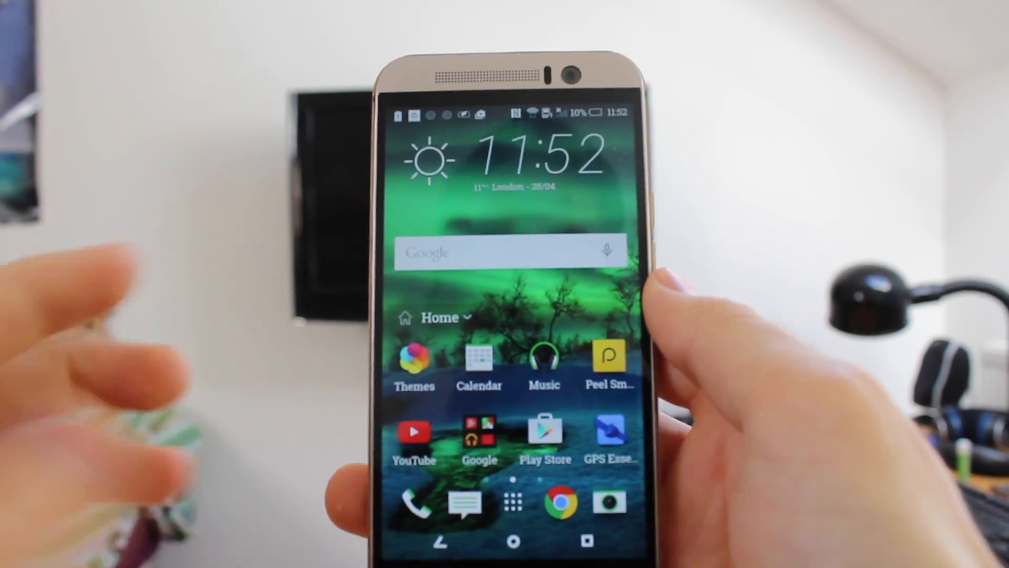
Step: Reopen Peel and add a room, entering the name 'My other room'
click(608, 366)
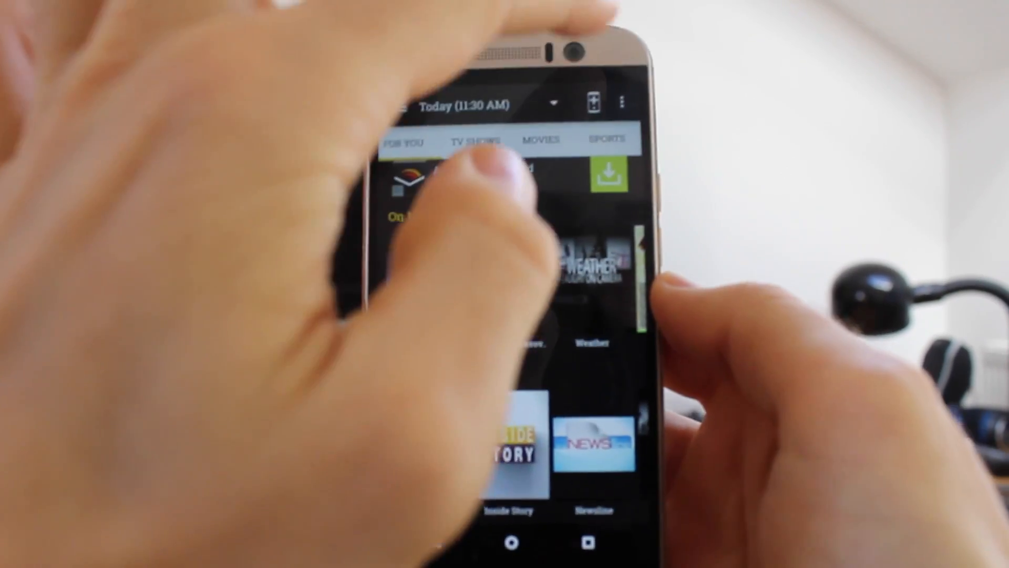
click(622, 103)
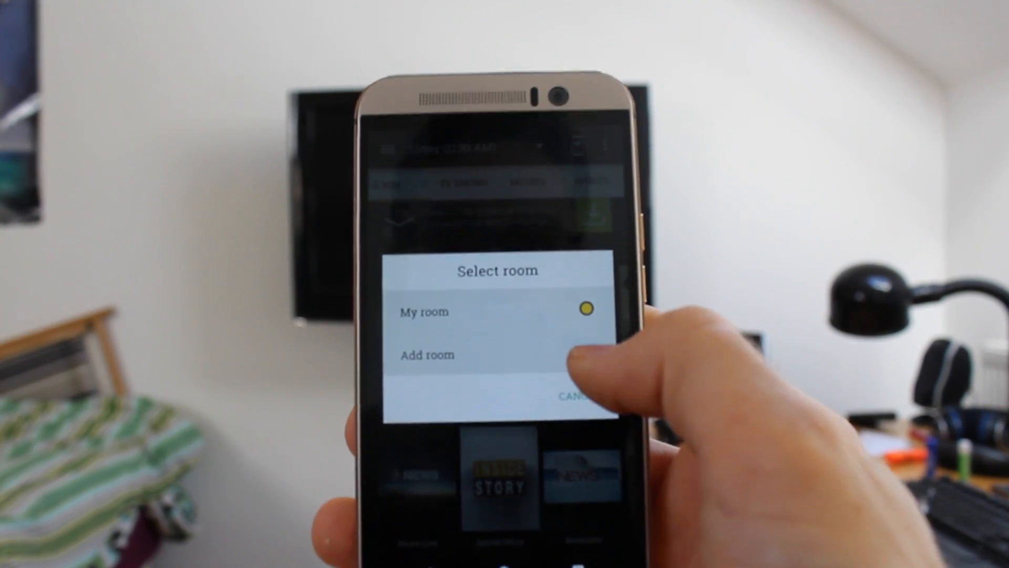
click(427, 355)
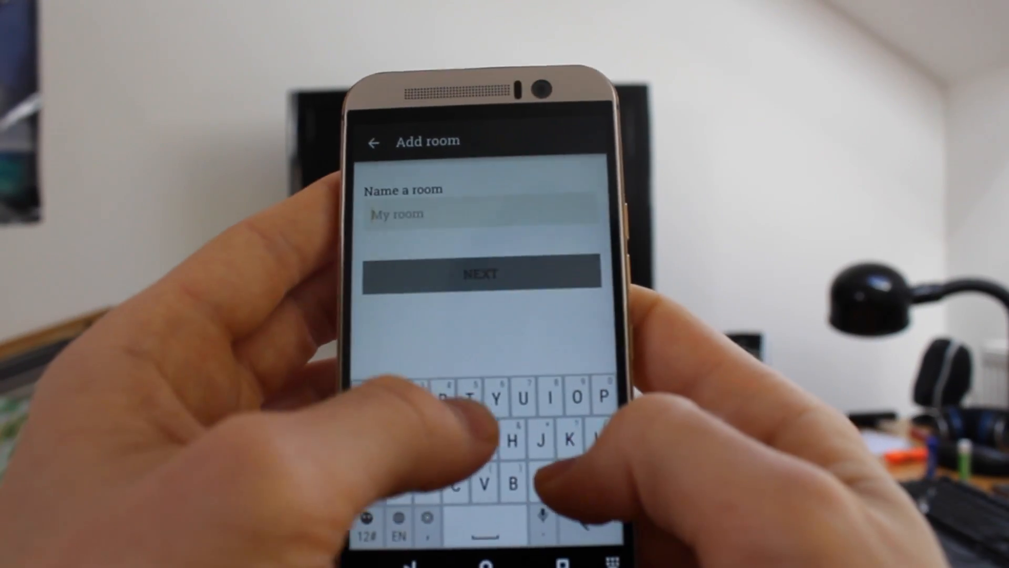
text(other roo)
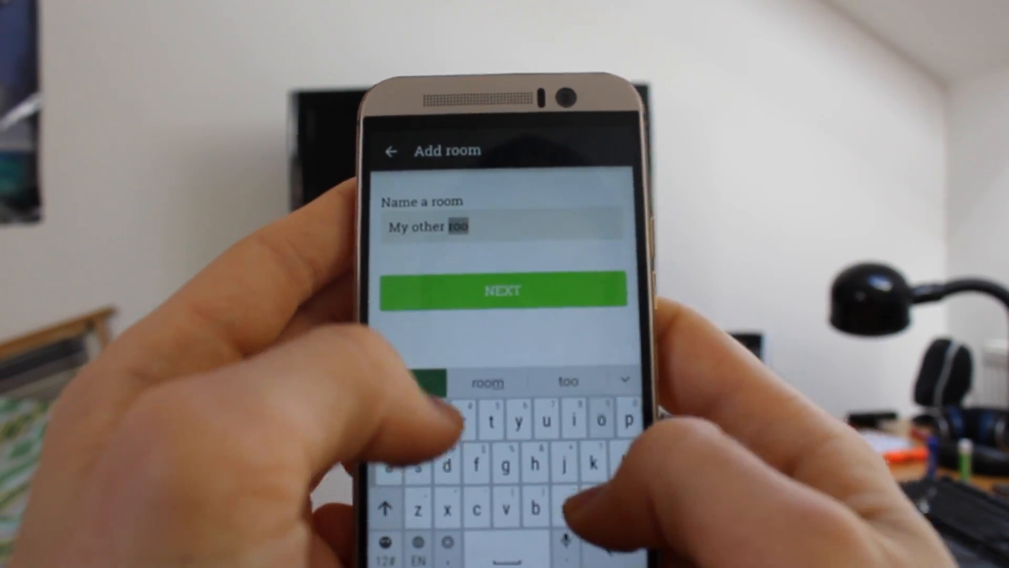
click(503, 290)
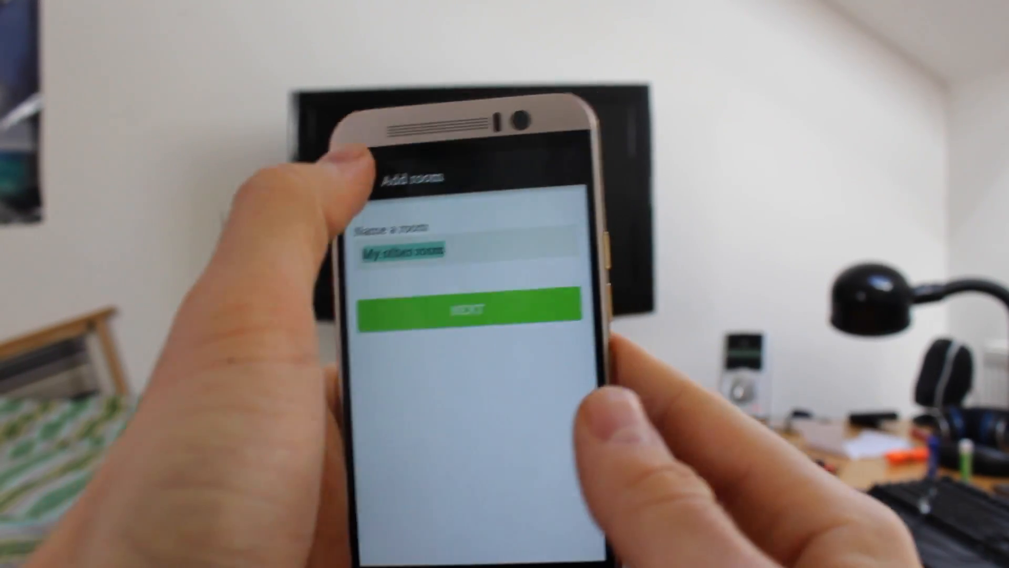
Step: Cancel the new room, view the room list with only My room, and go home
click(465, 311)
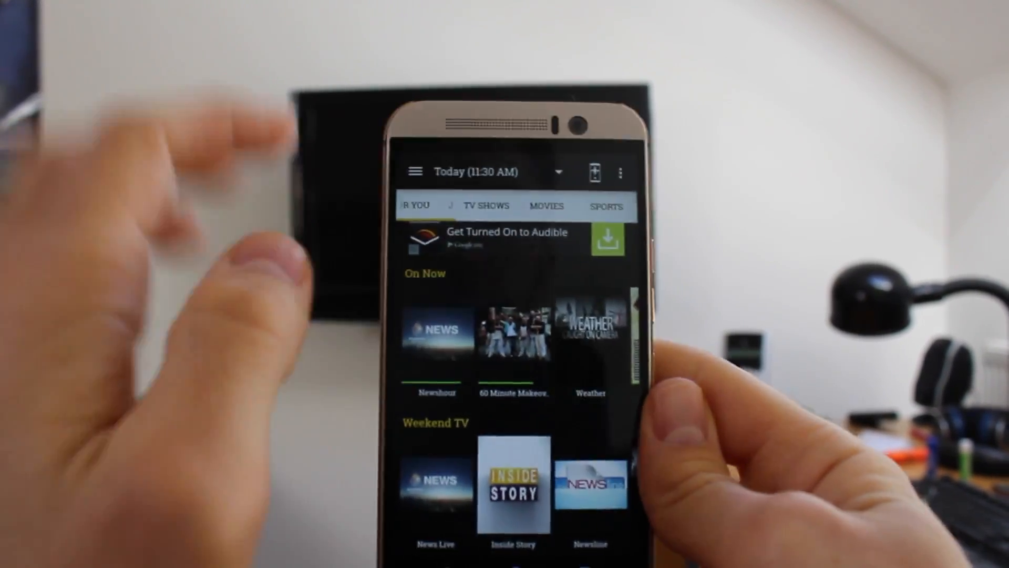
click(620, 173)
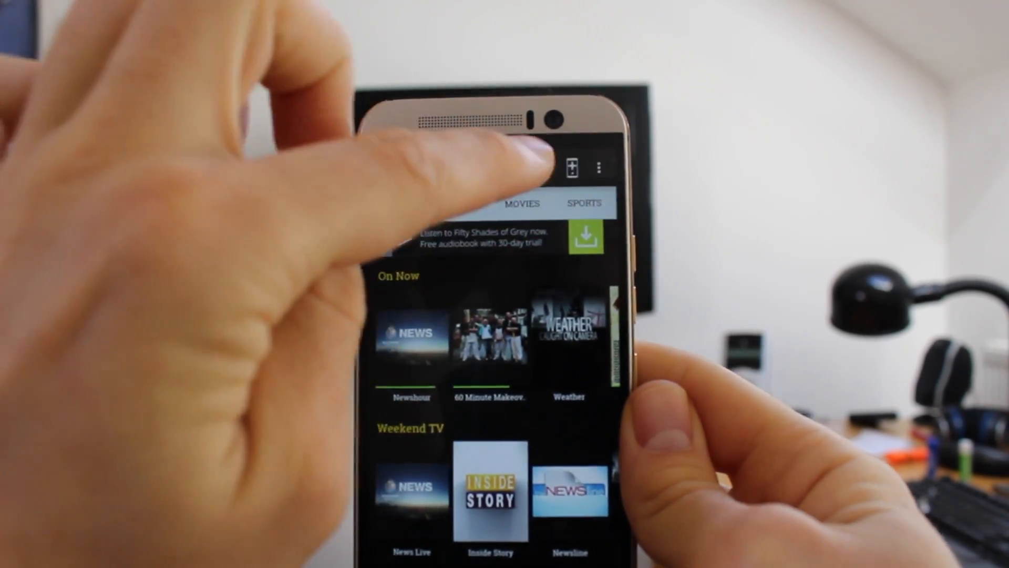
click(599, 167)
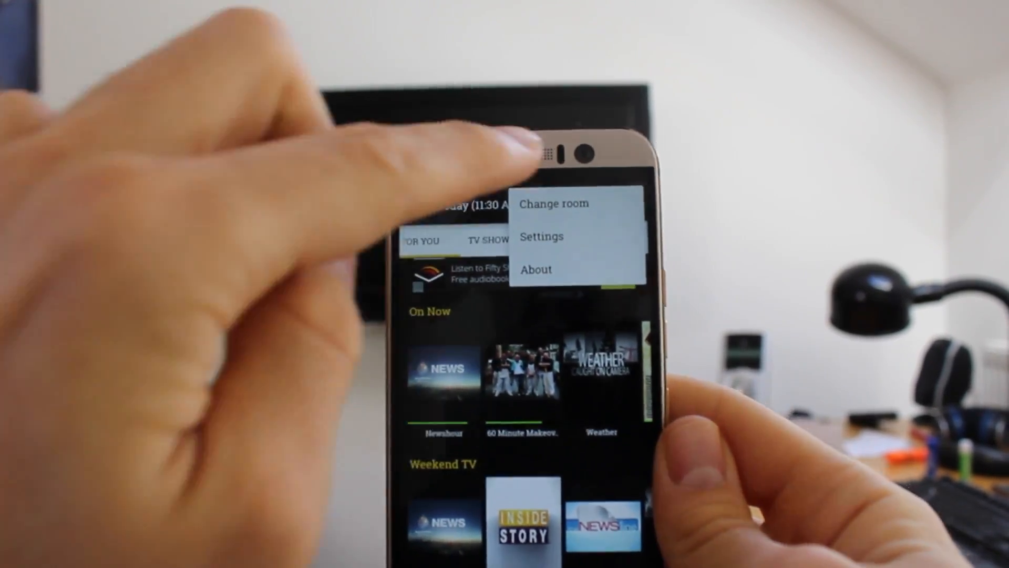
click(552, 203)
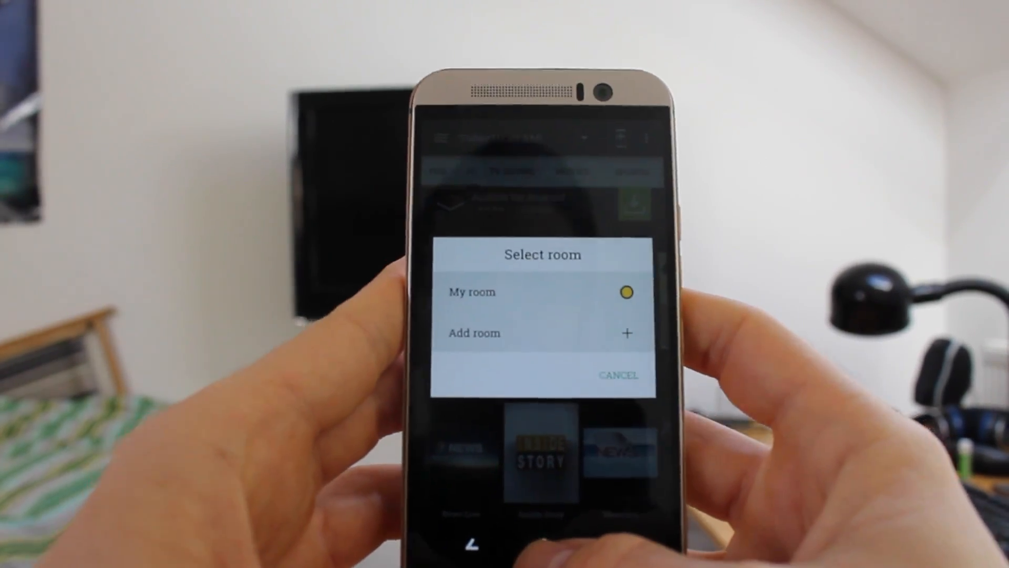
click(617, 375)
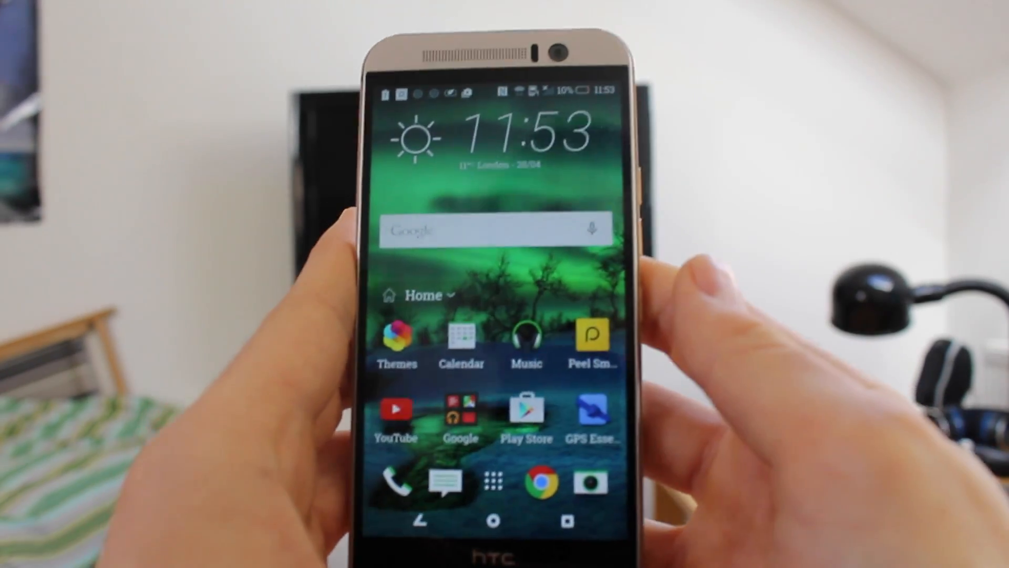